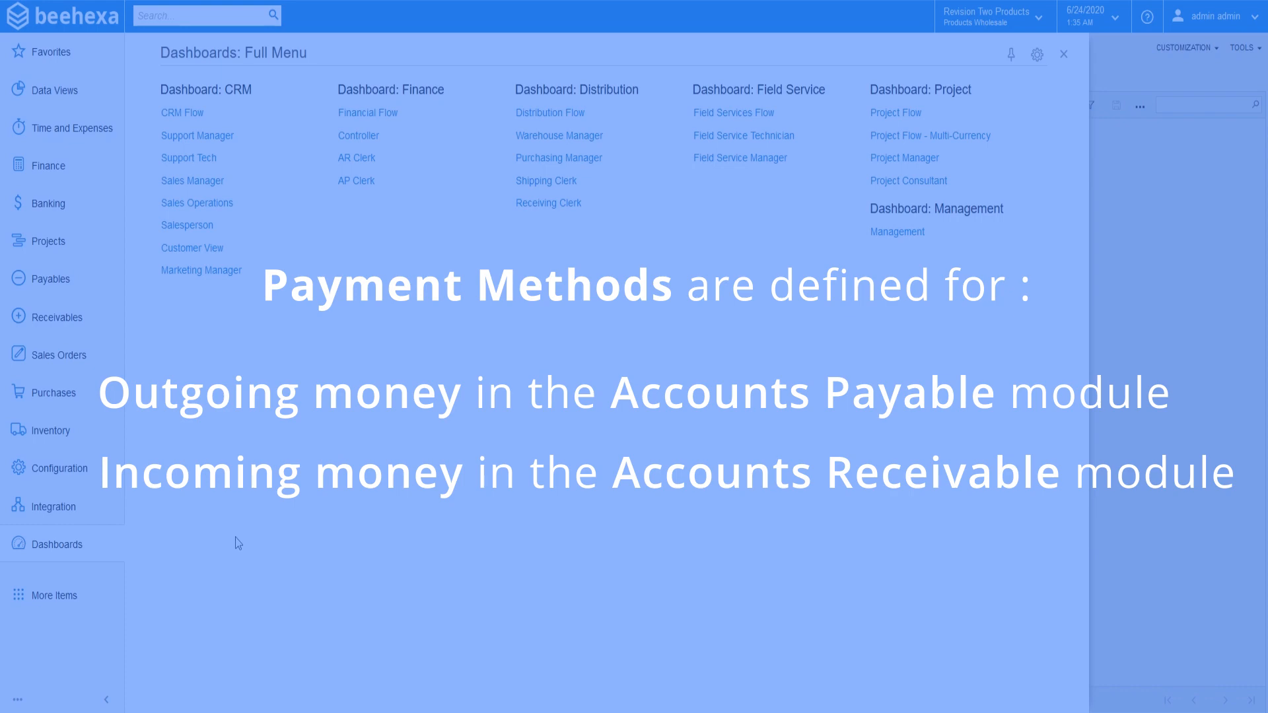
mouse_move(227, 552)
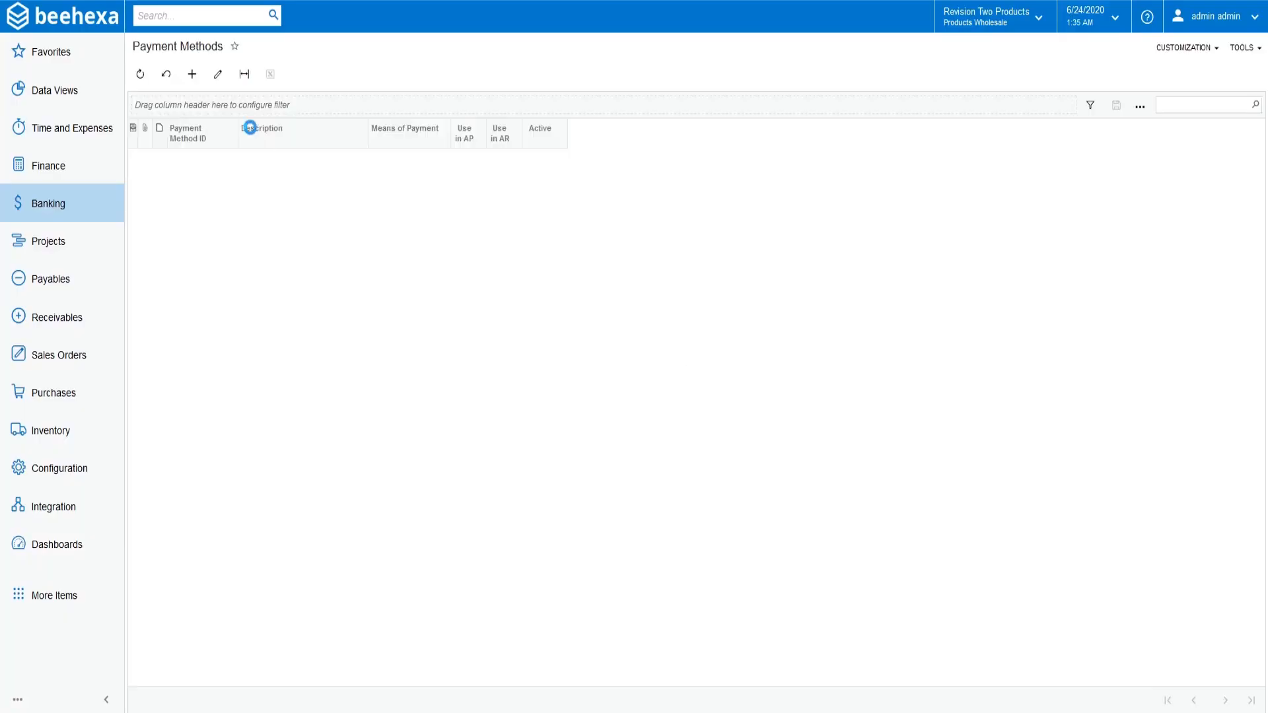
- Start a new payment method record from the Payment Methods list
left_click(140, 75)
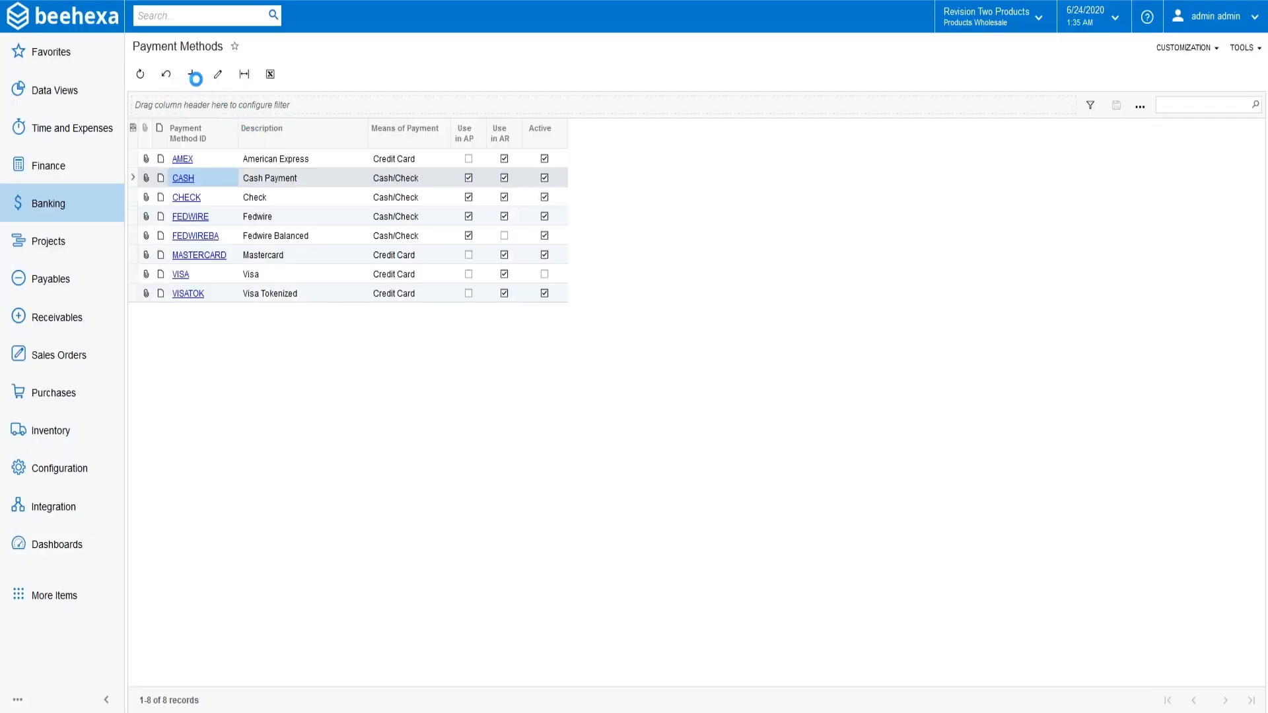
- Enter DISCOVER as the ID, keep it Active and choose Credit Card as Means of Payment
left_click(196, 74)
type("DISCOVER")
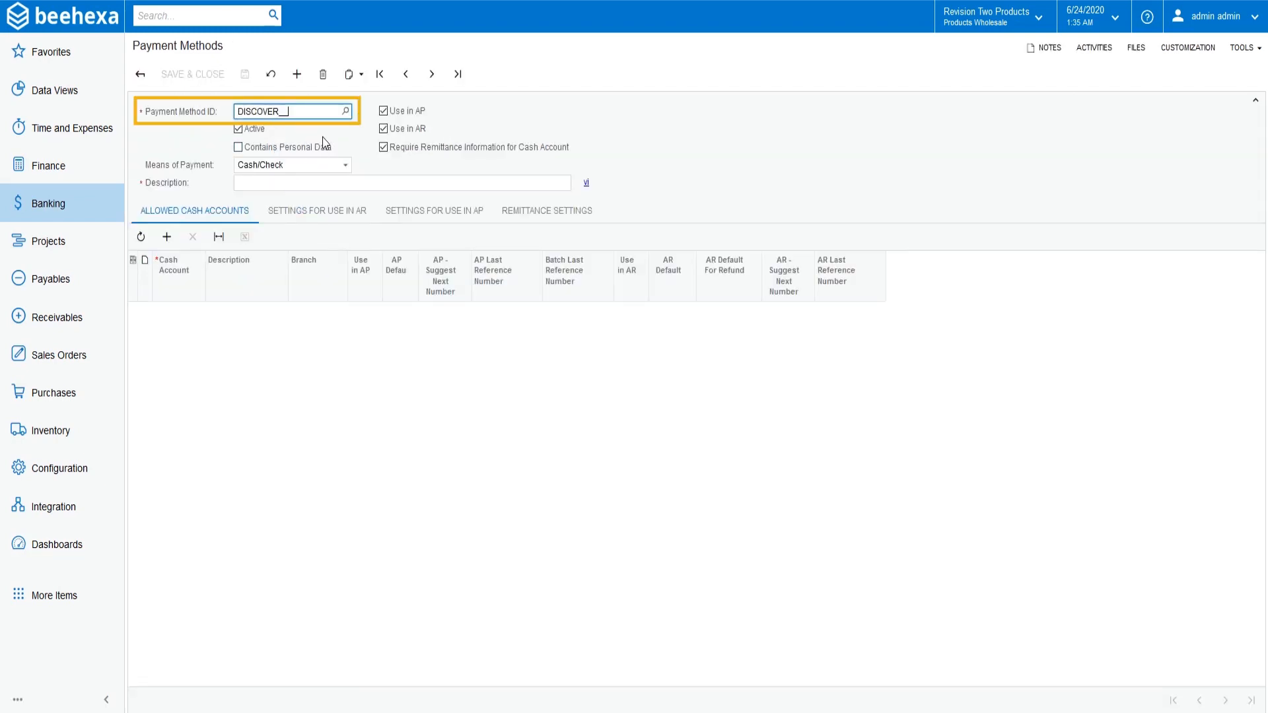
left_click(237, 129)
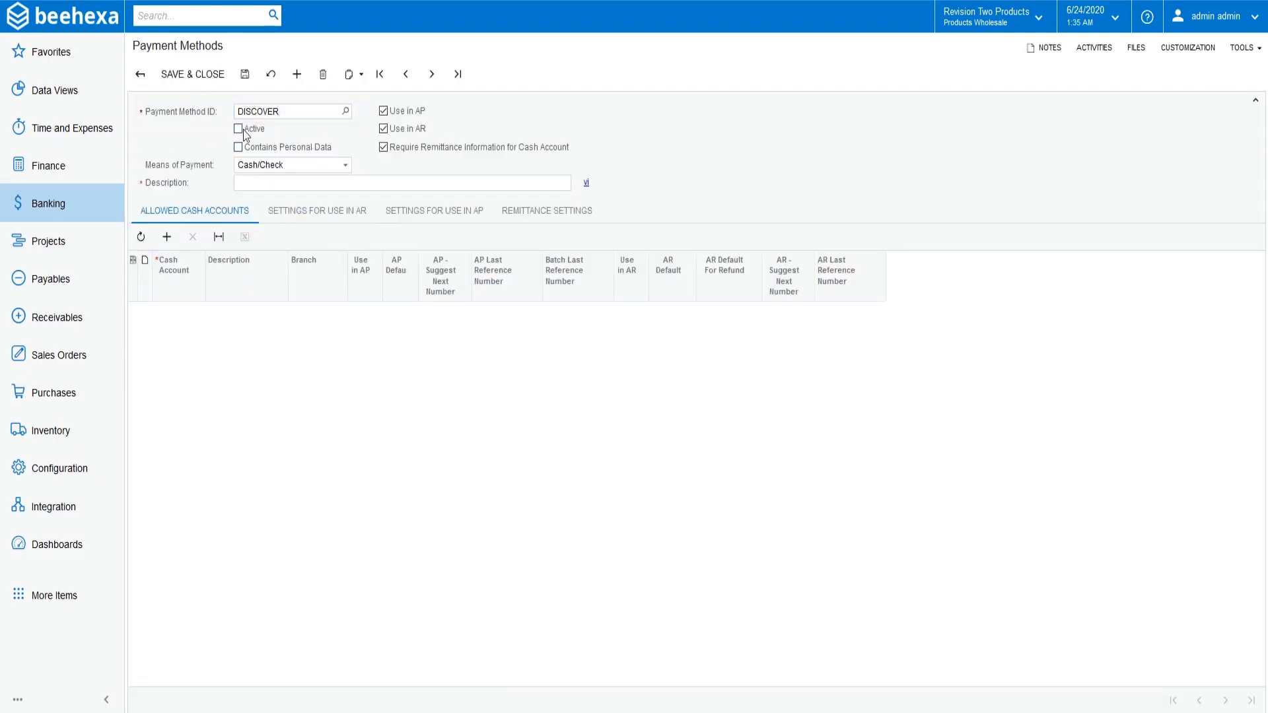
left_click(238, 129)
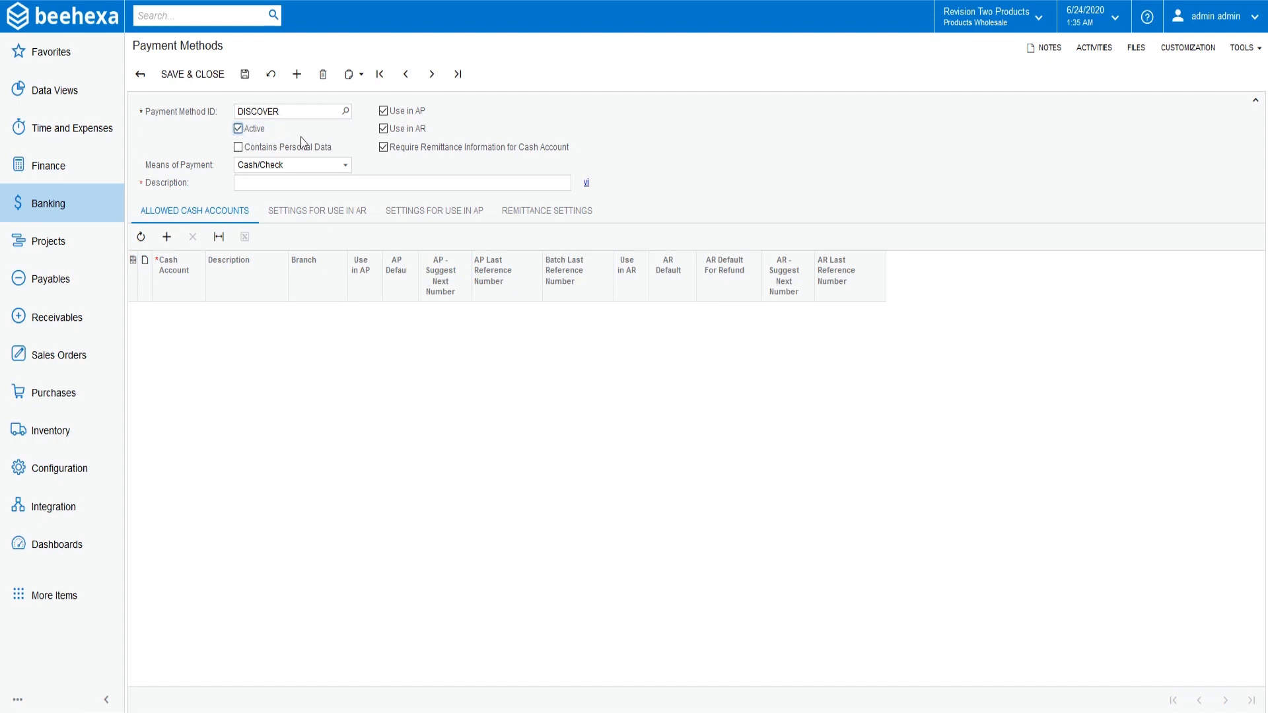
mouse_move(330, 179)
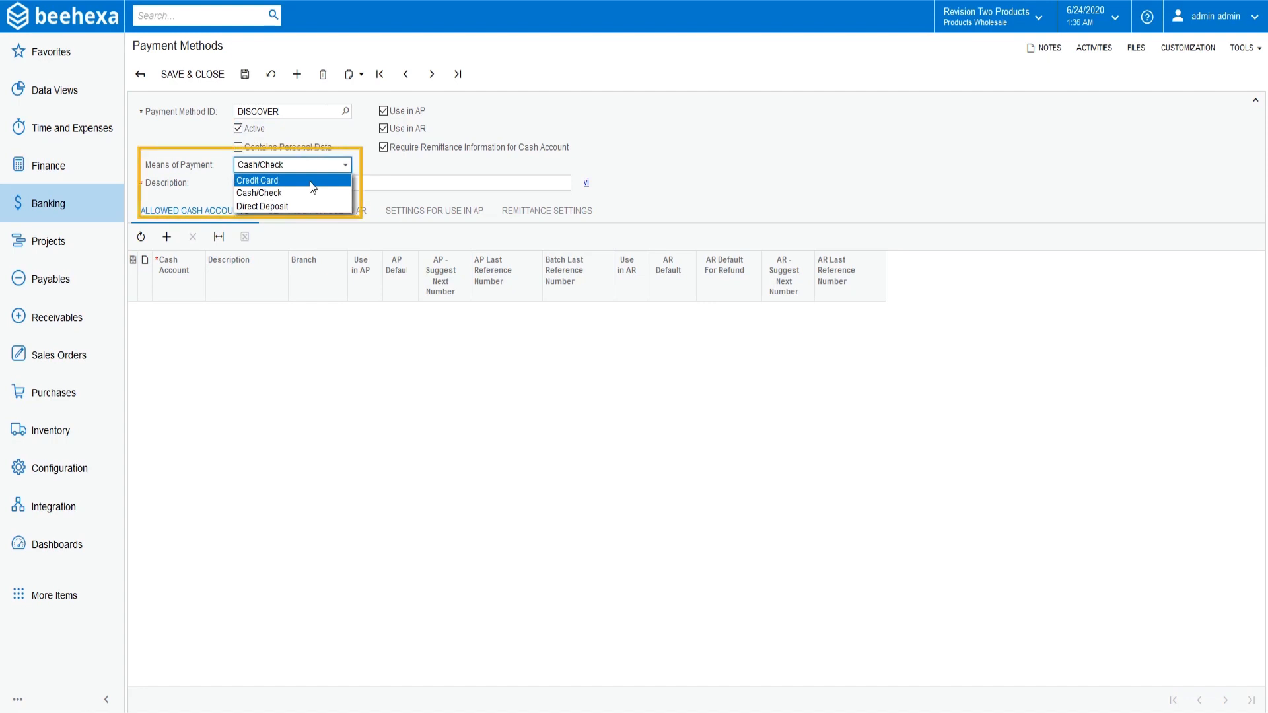
left_click(258, 180)
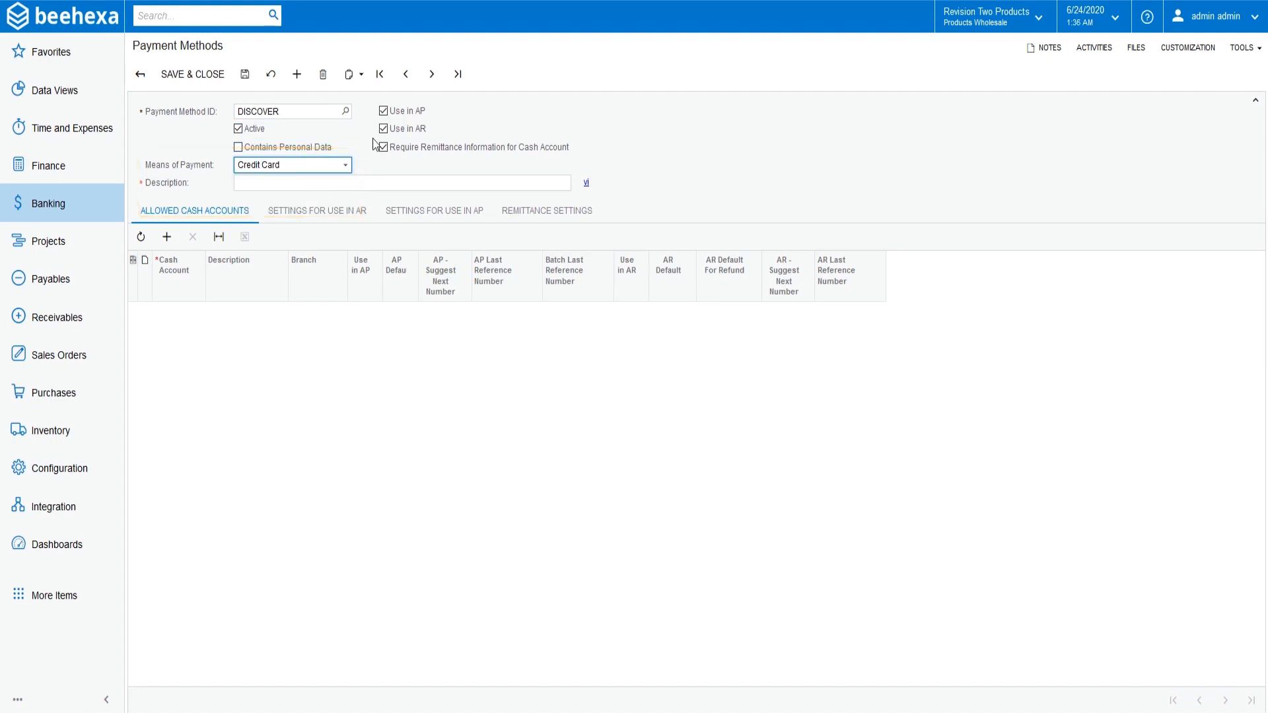
- Uncheck Use in AP, drop the remittance requirement and enter the DISCOVER description
left_click(382, 146)
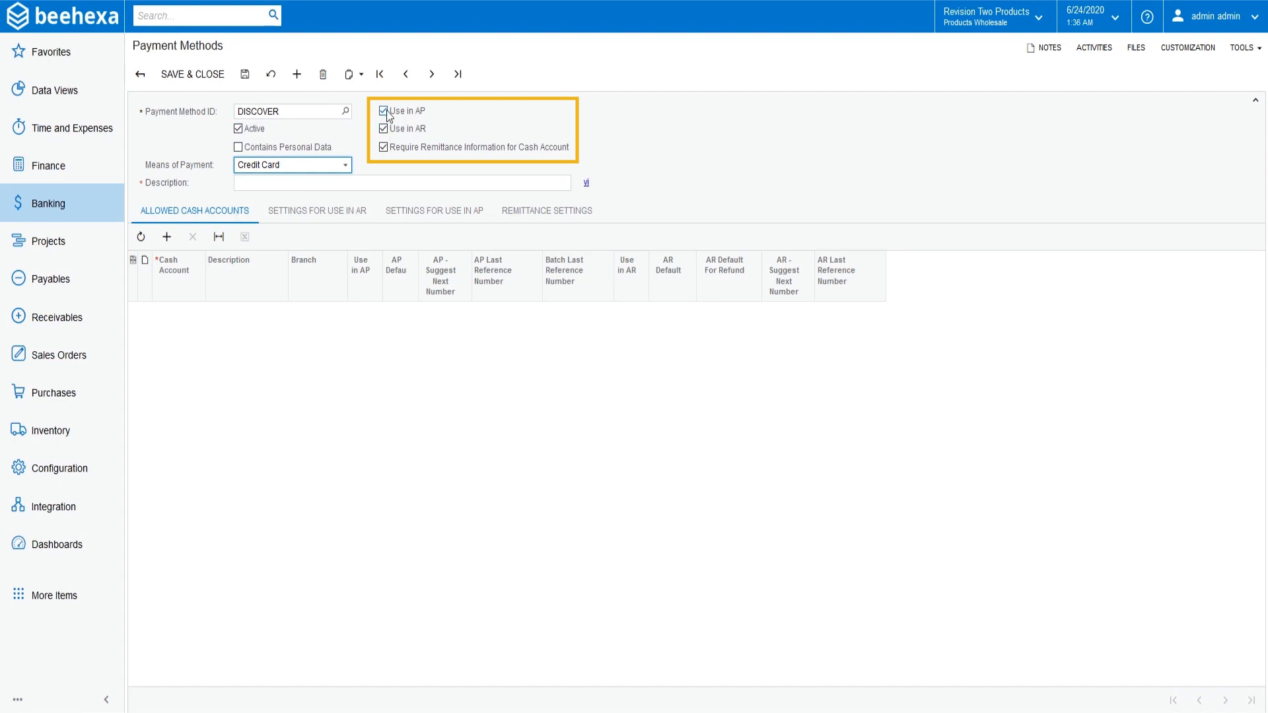
left_click(383, 110)
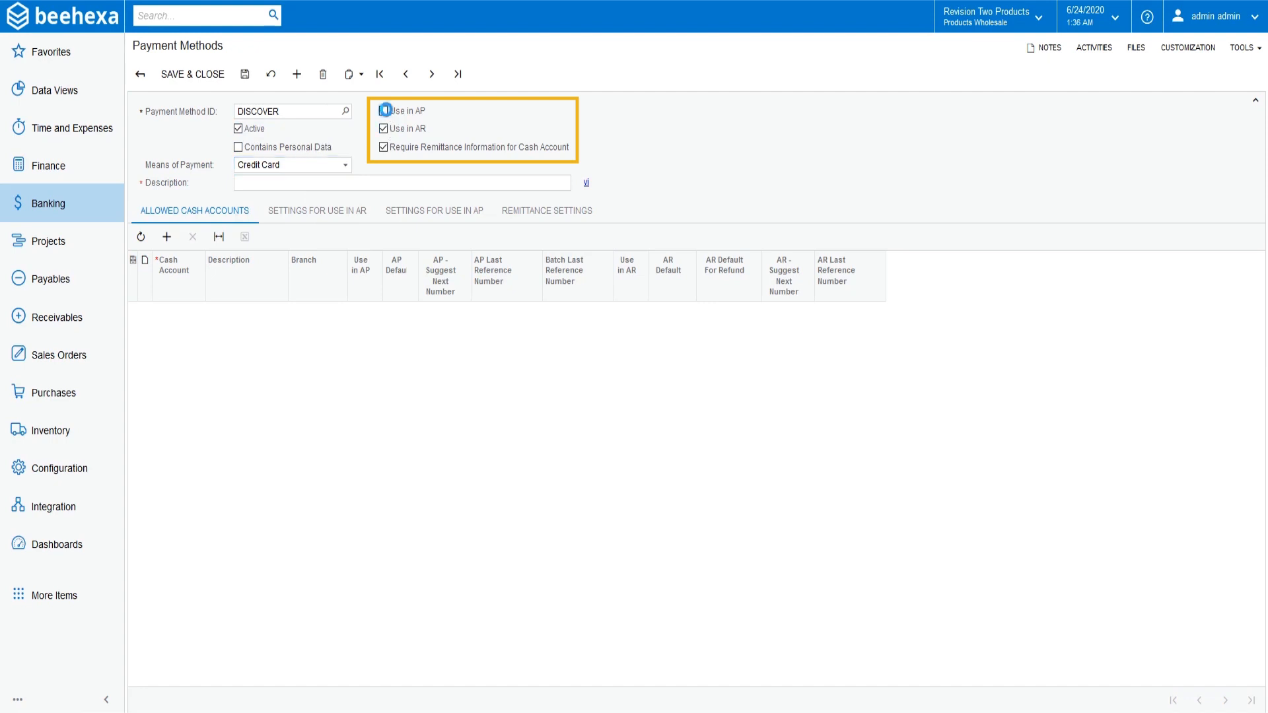
left_click(384, 111)
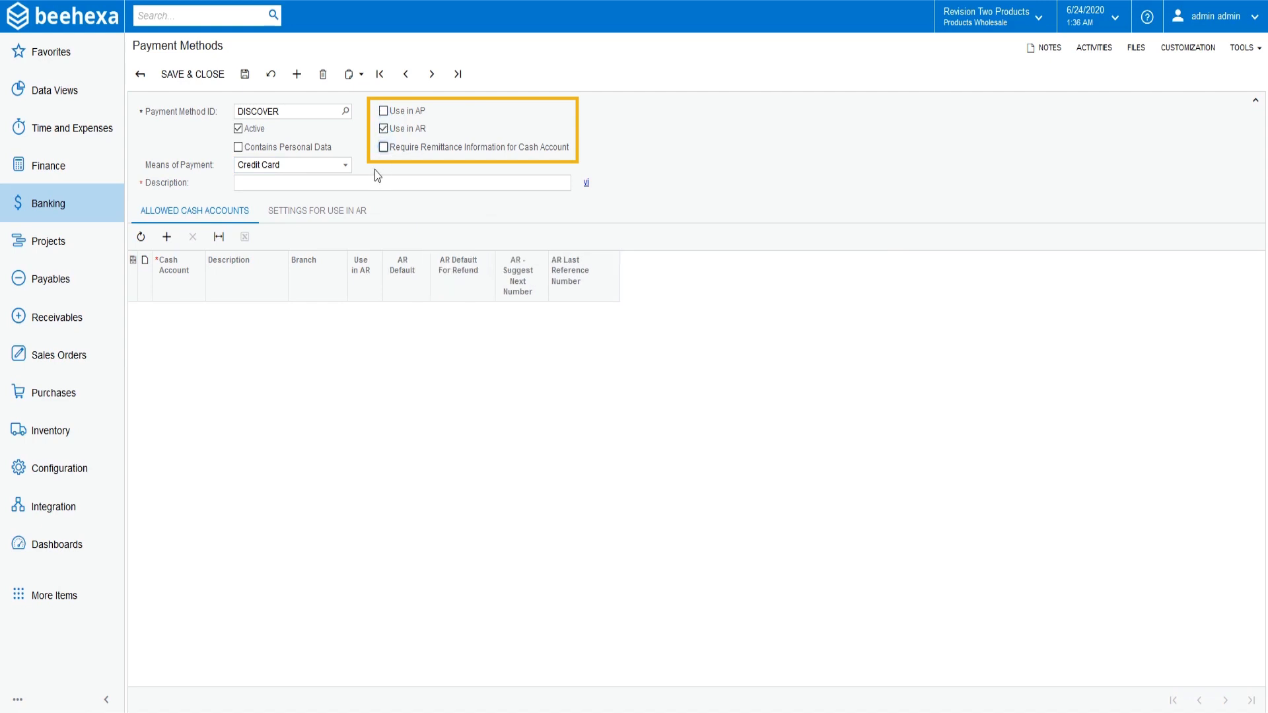
mouse_move(384, 169)
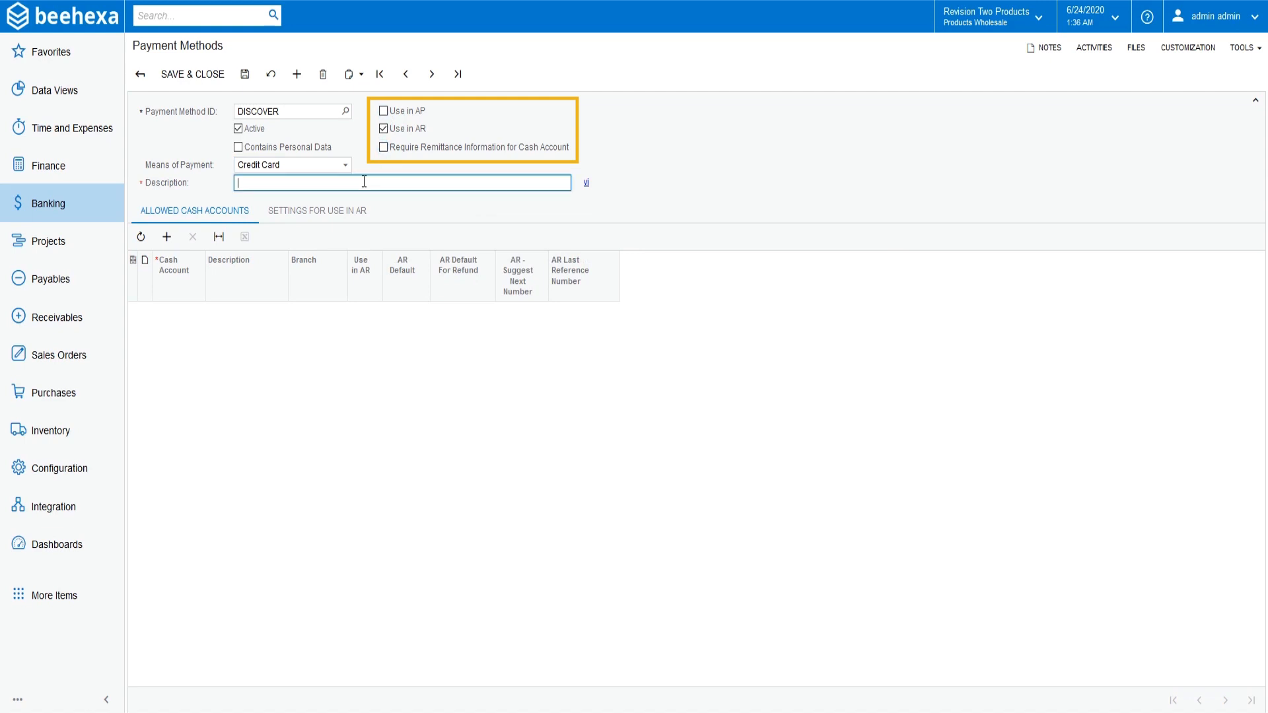
type("DISCOVER_")
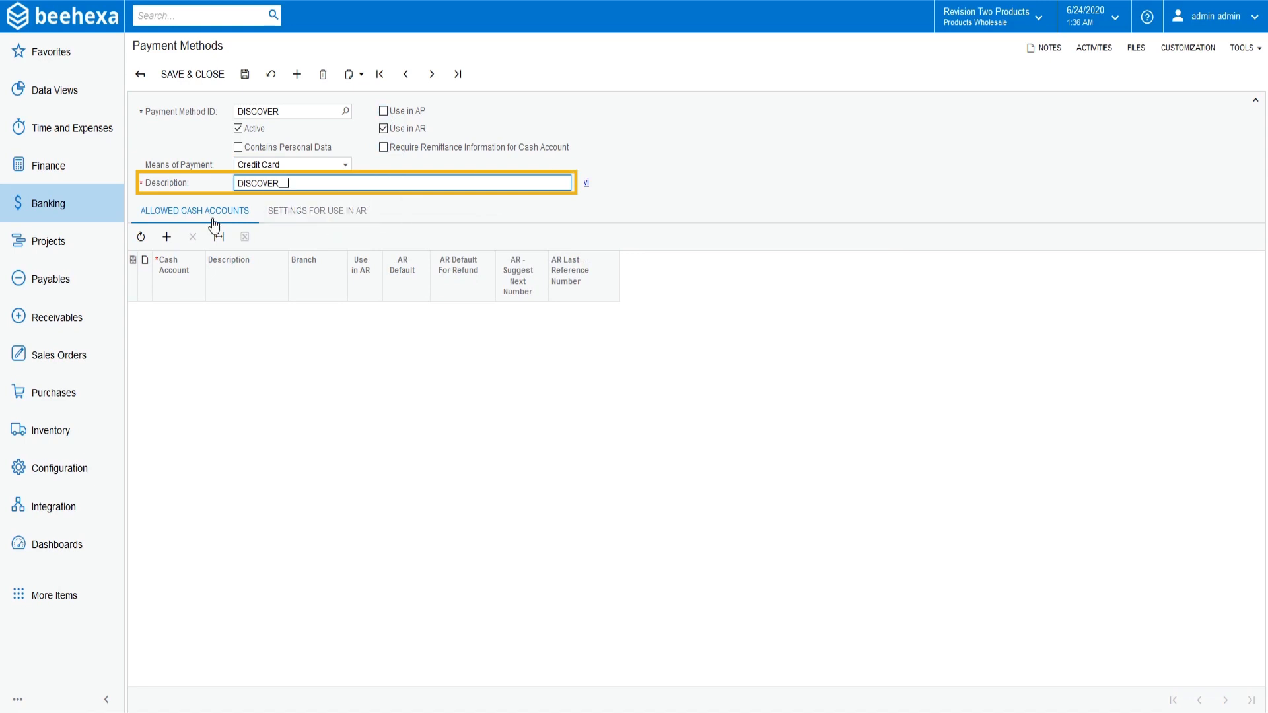
mouse_move(167, 237)
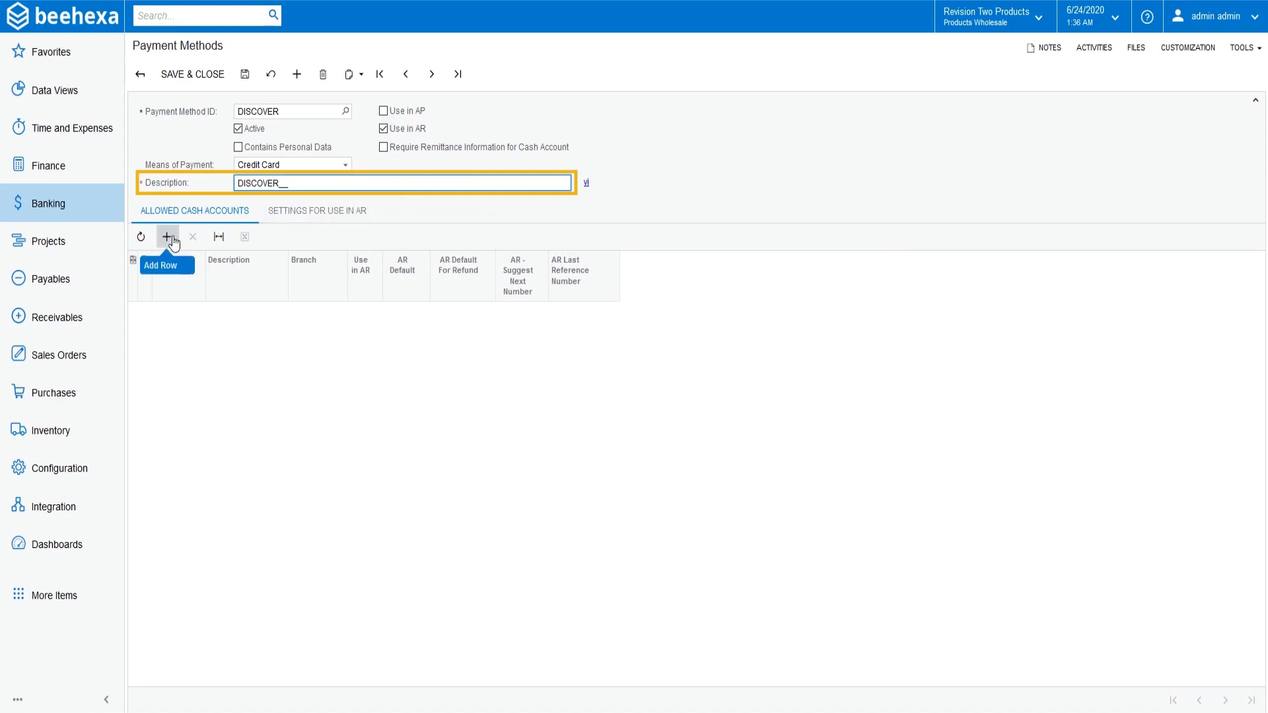
- Add cash account 10600 Credit Card Account (searched 'cre') and mark it the AR Default
left_click(168, 236)
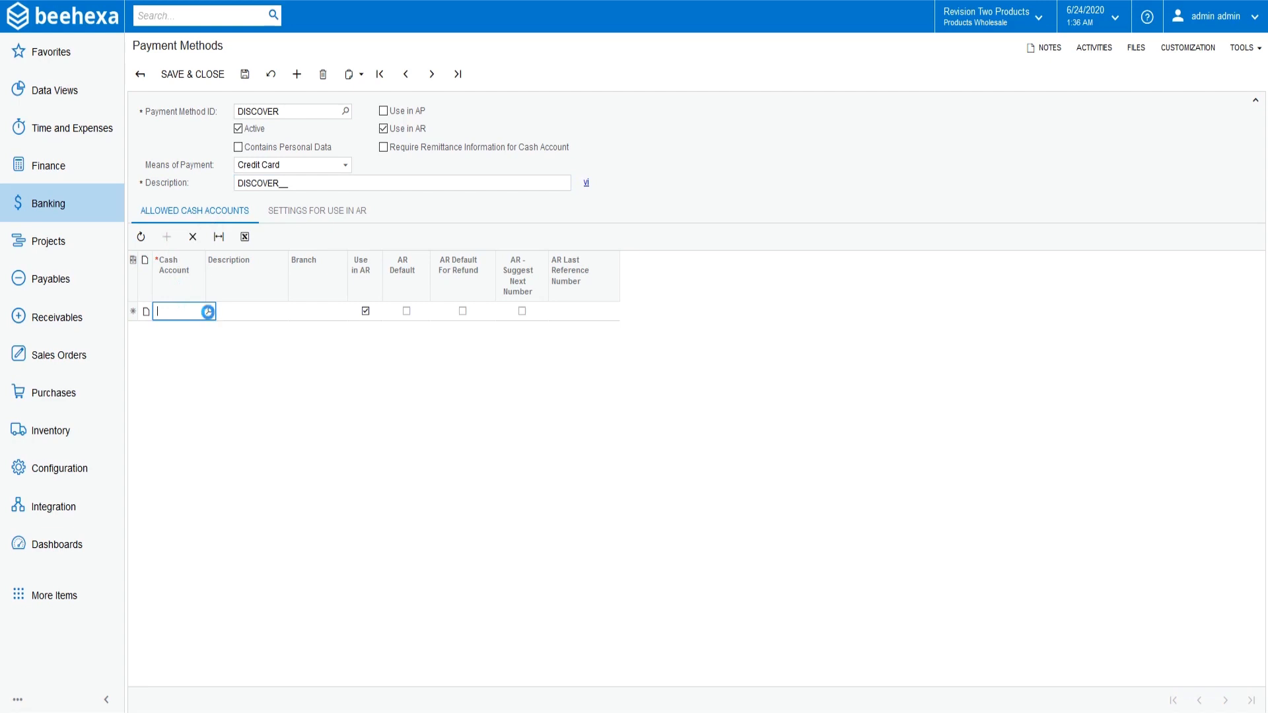
left_click(207, 311)
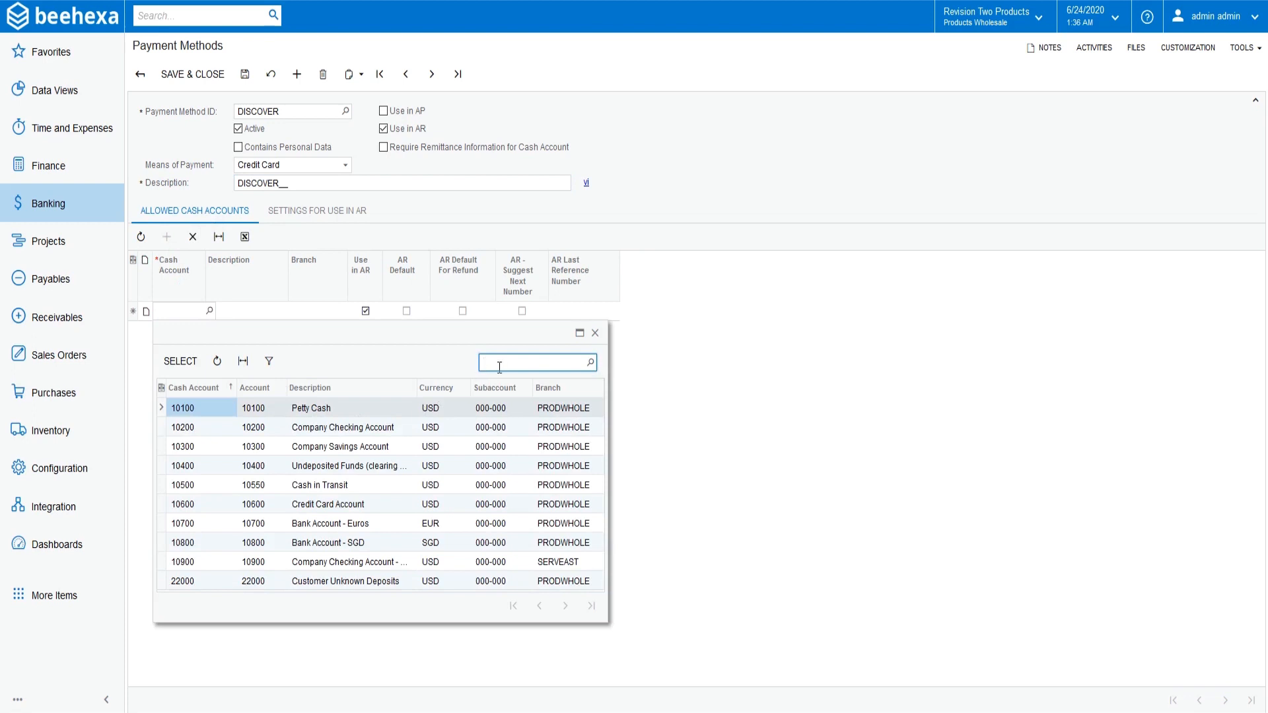
type("credi")
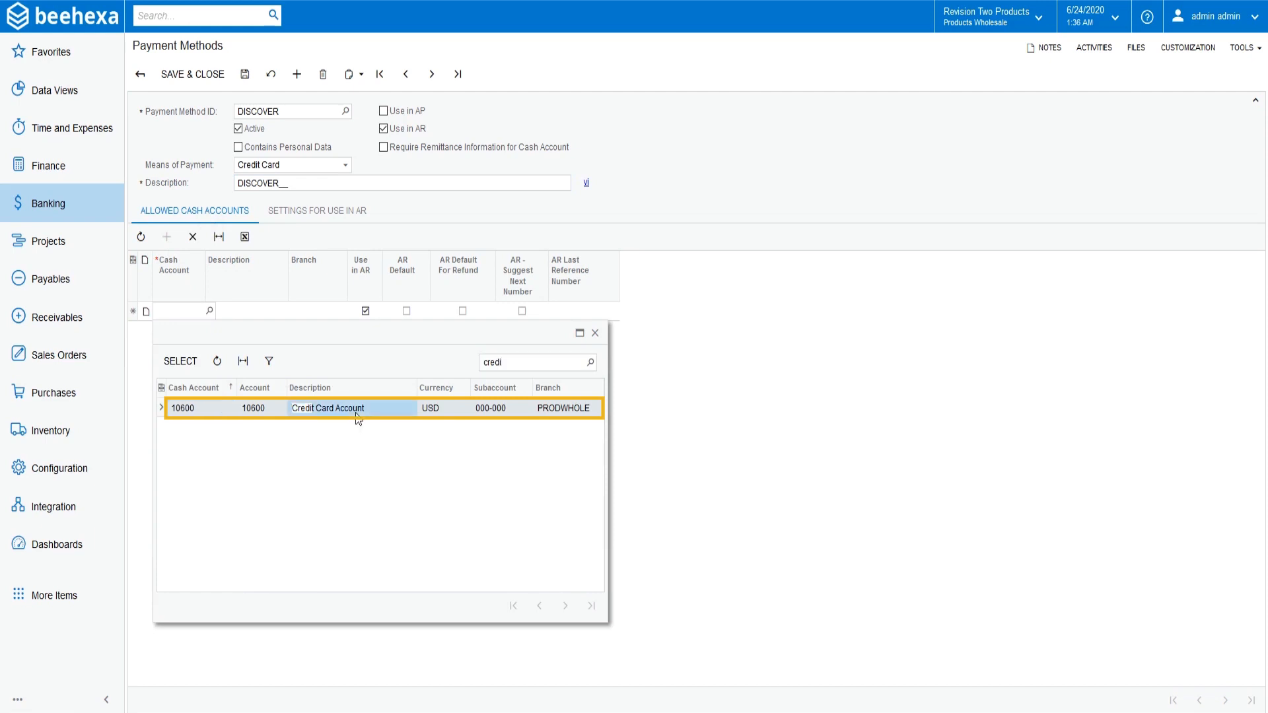
left_click(327, 408)
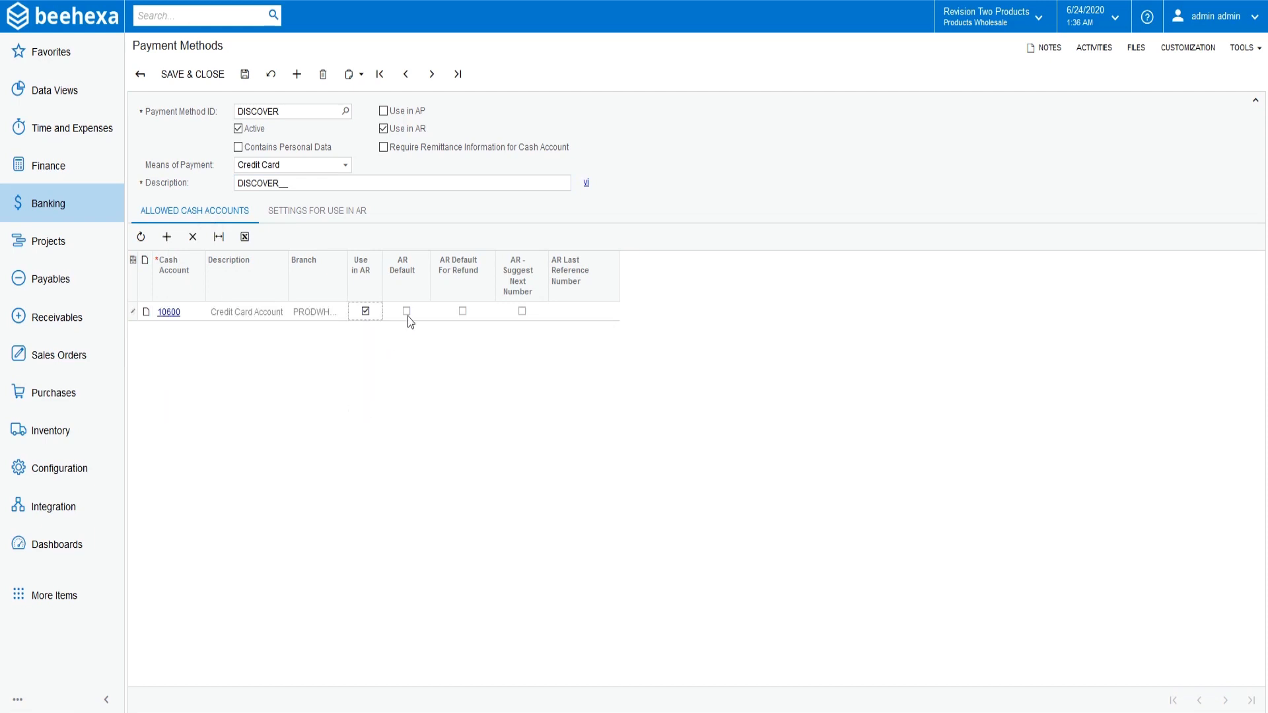
left_click(406, 311)
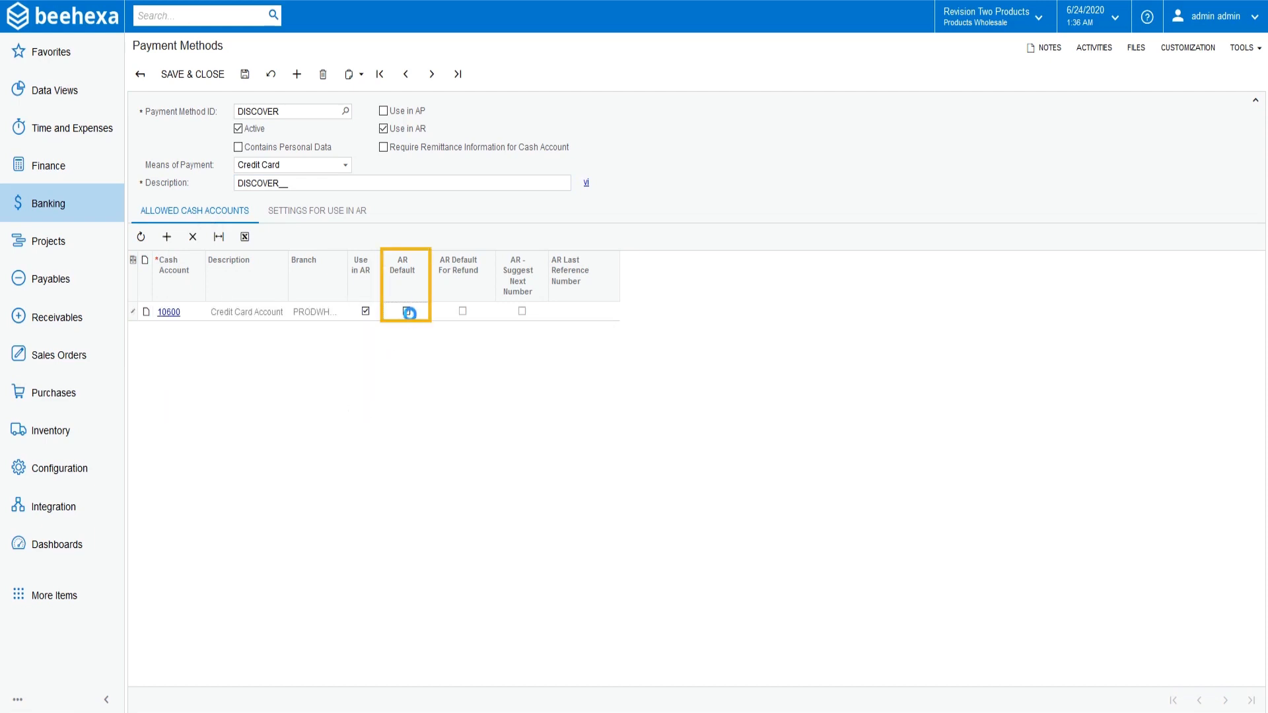
left_click(408, 311)
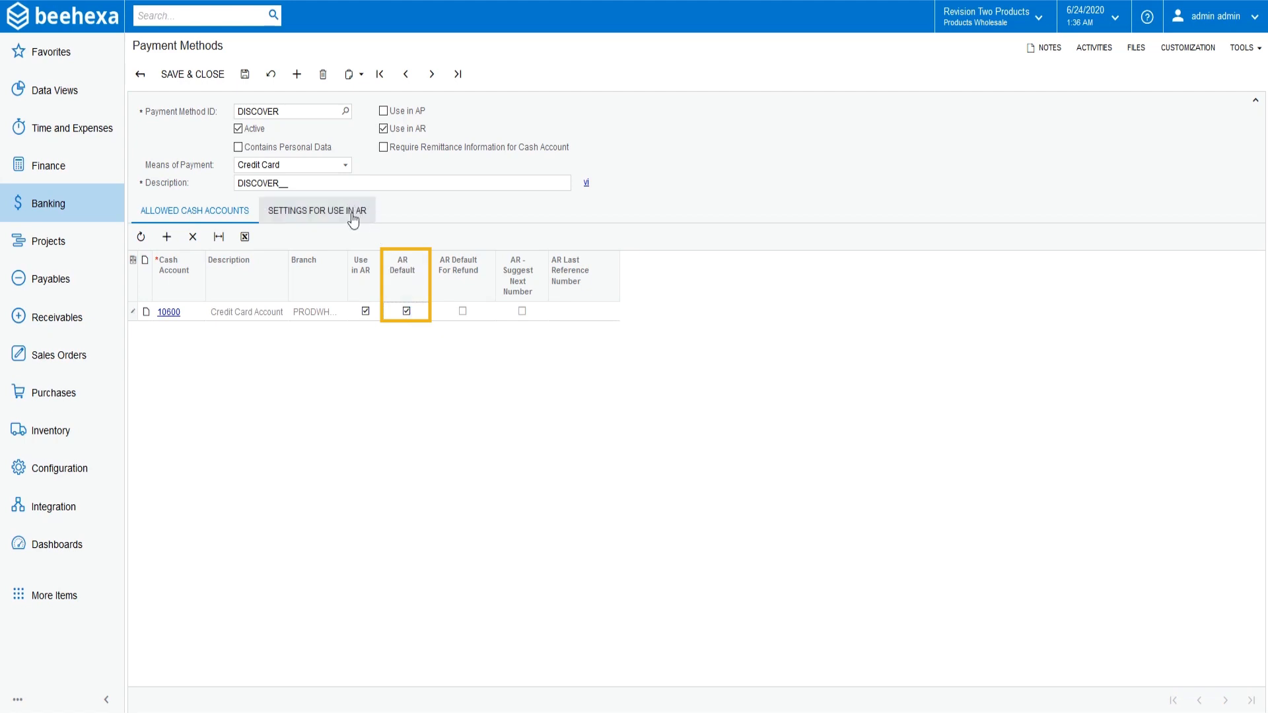
- Check Integrated Processing in the Settings for Use in AR
left_click(317, 211)
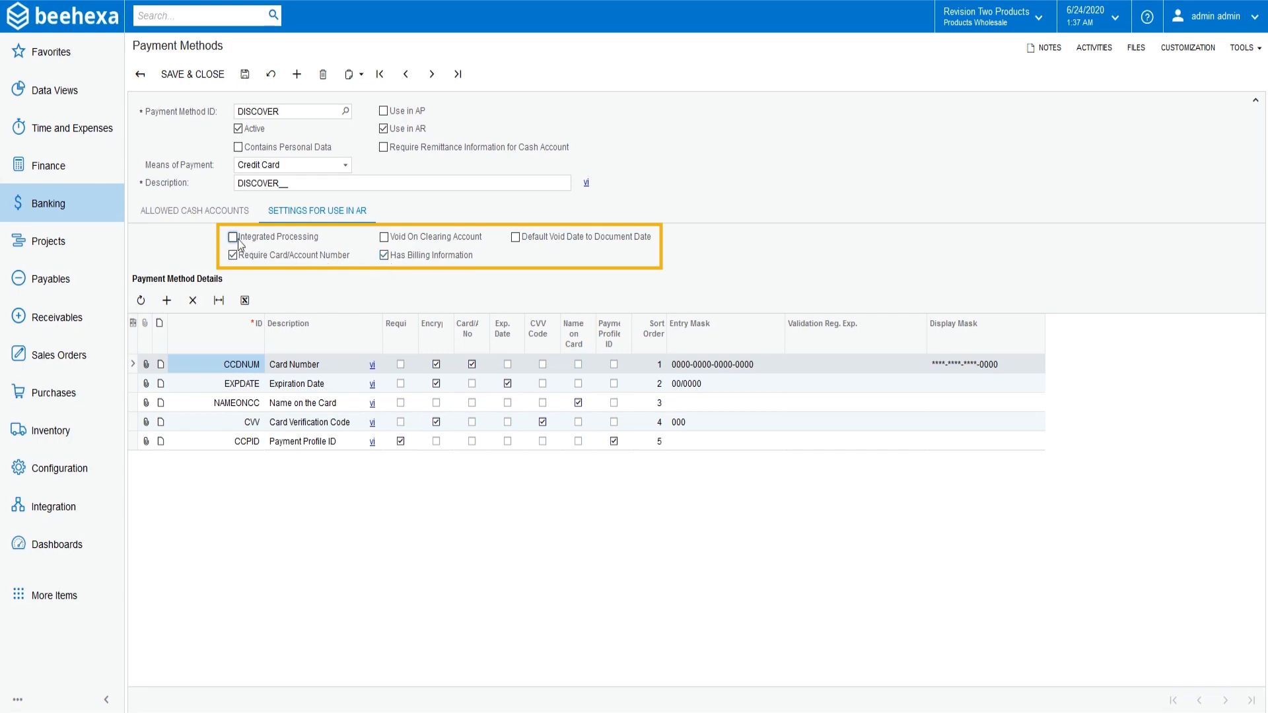
left_click(232, 236)
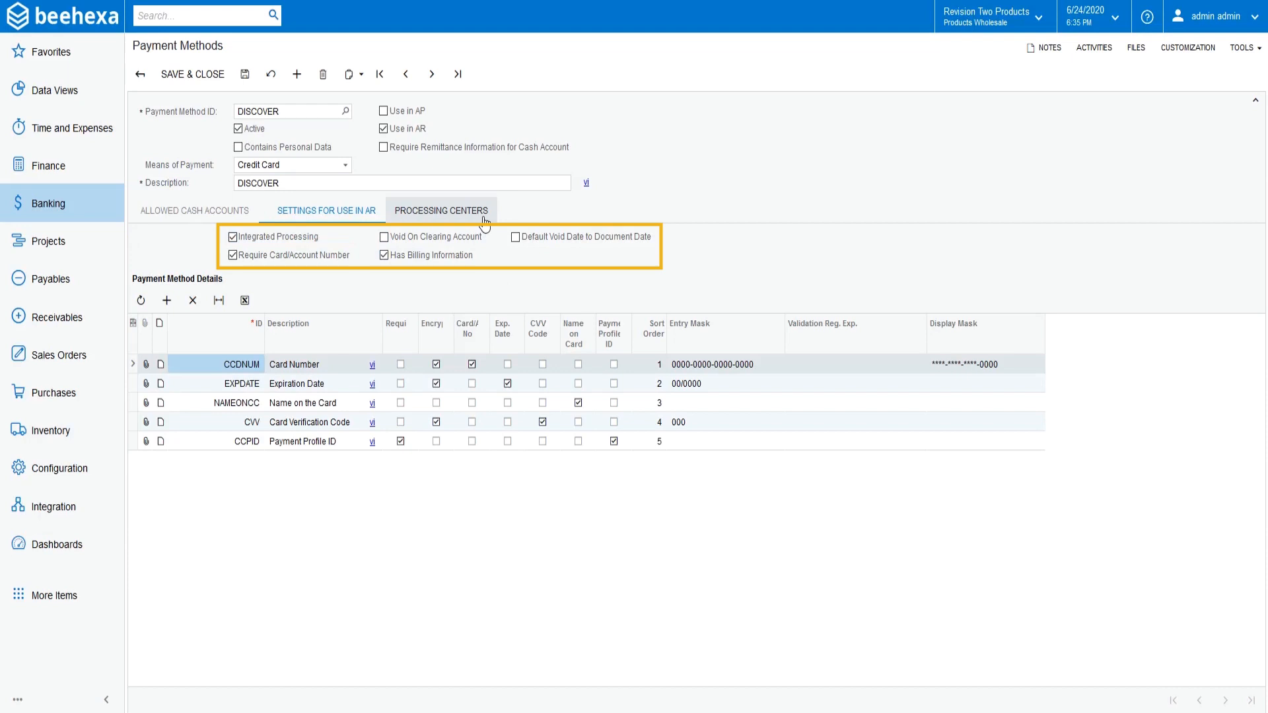
left_click(441, 210)
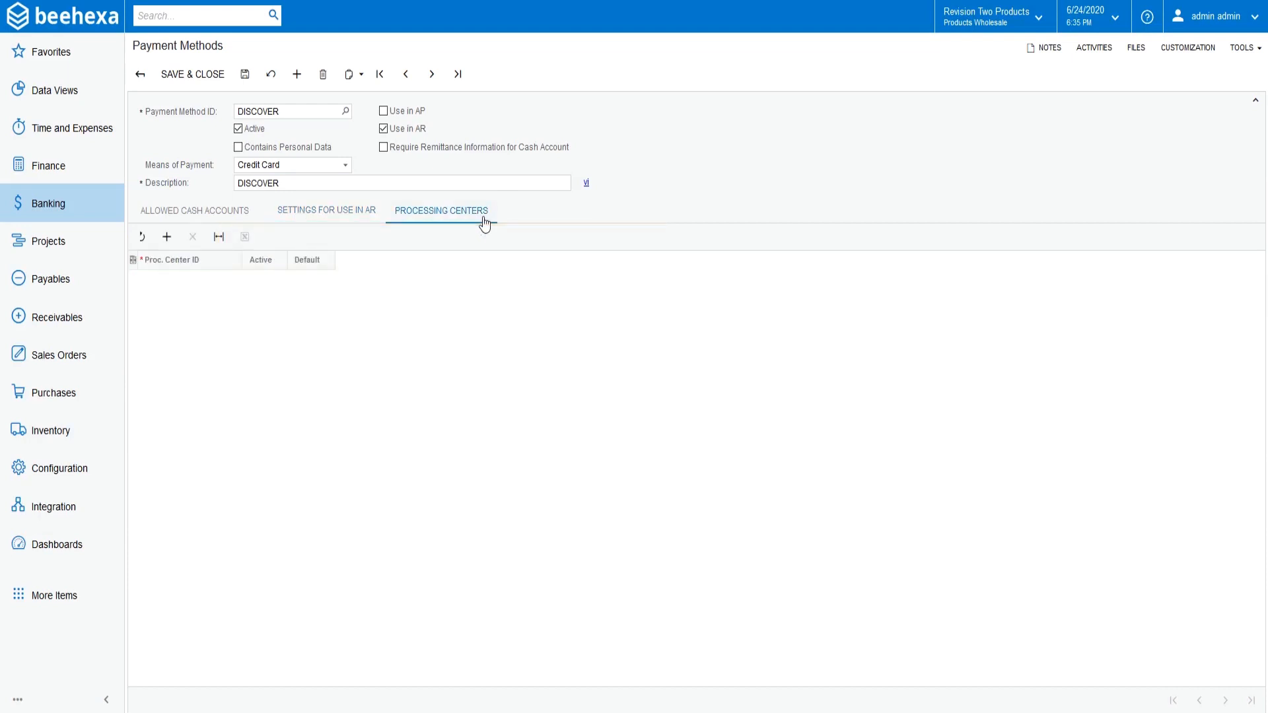
mouse_move(373, 232)
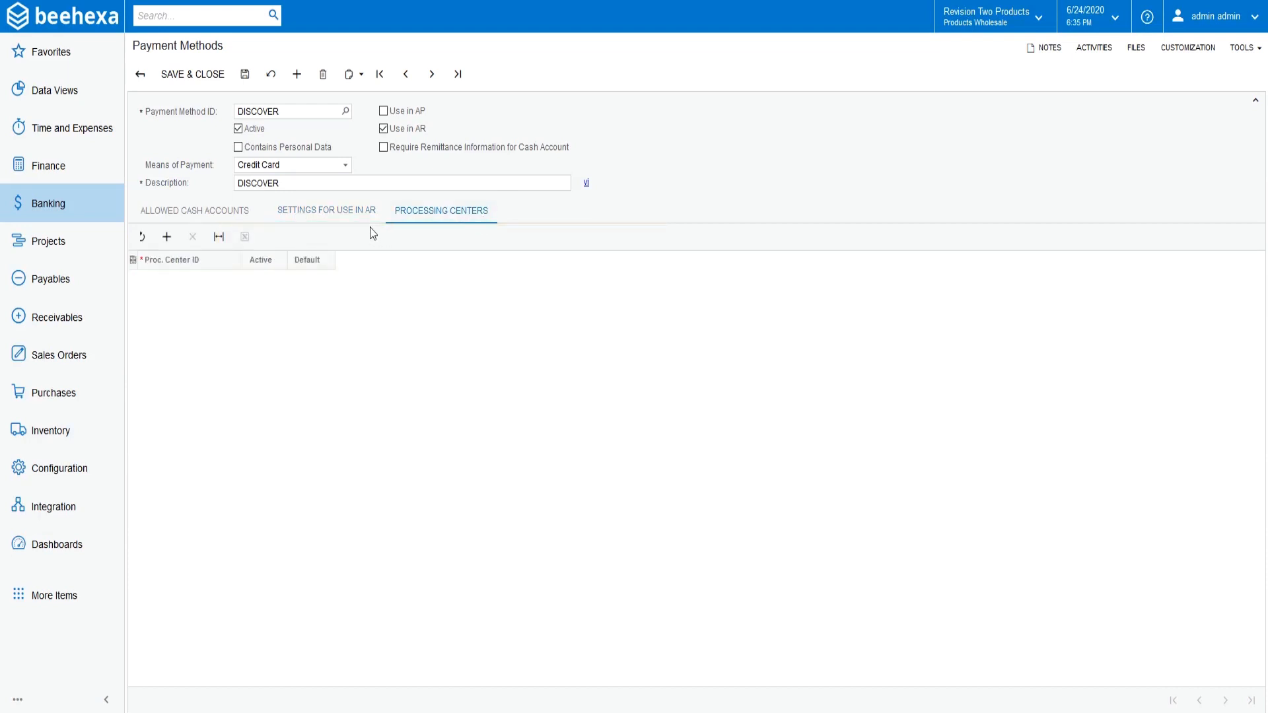
left_click(327, 211)
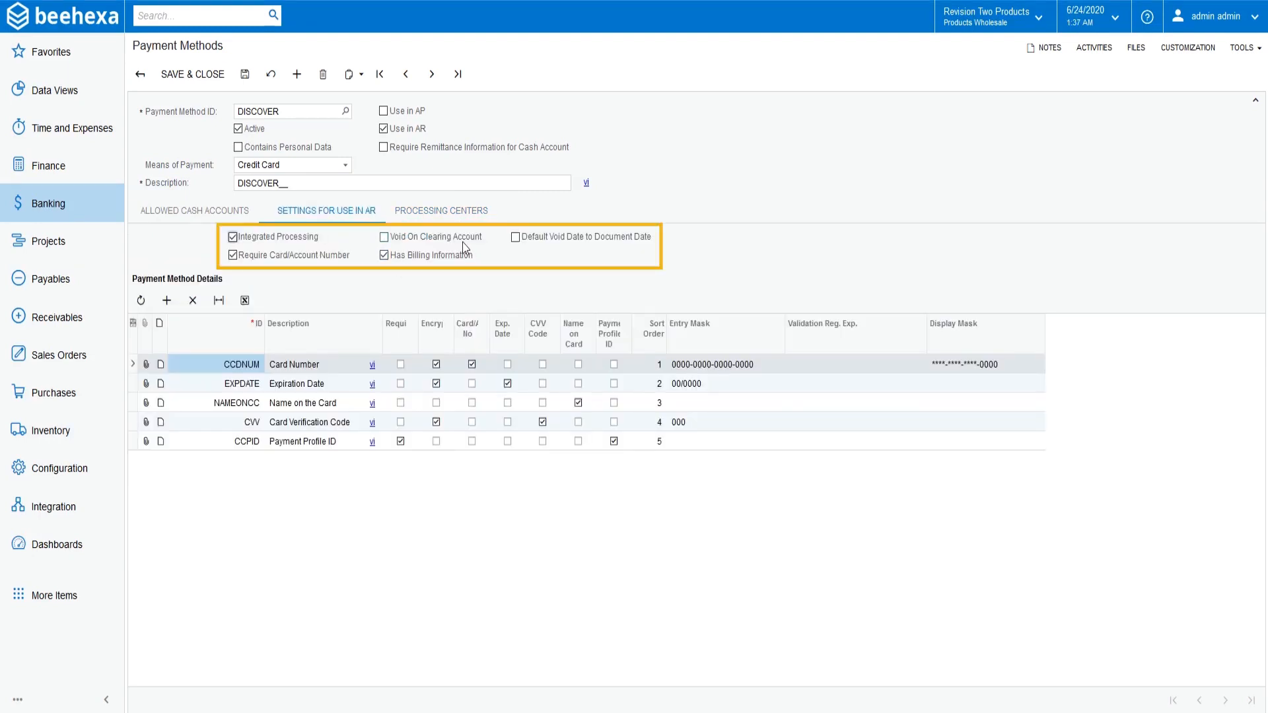
mouse_move(524, 269)
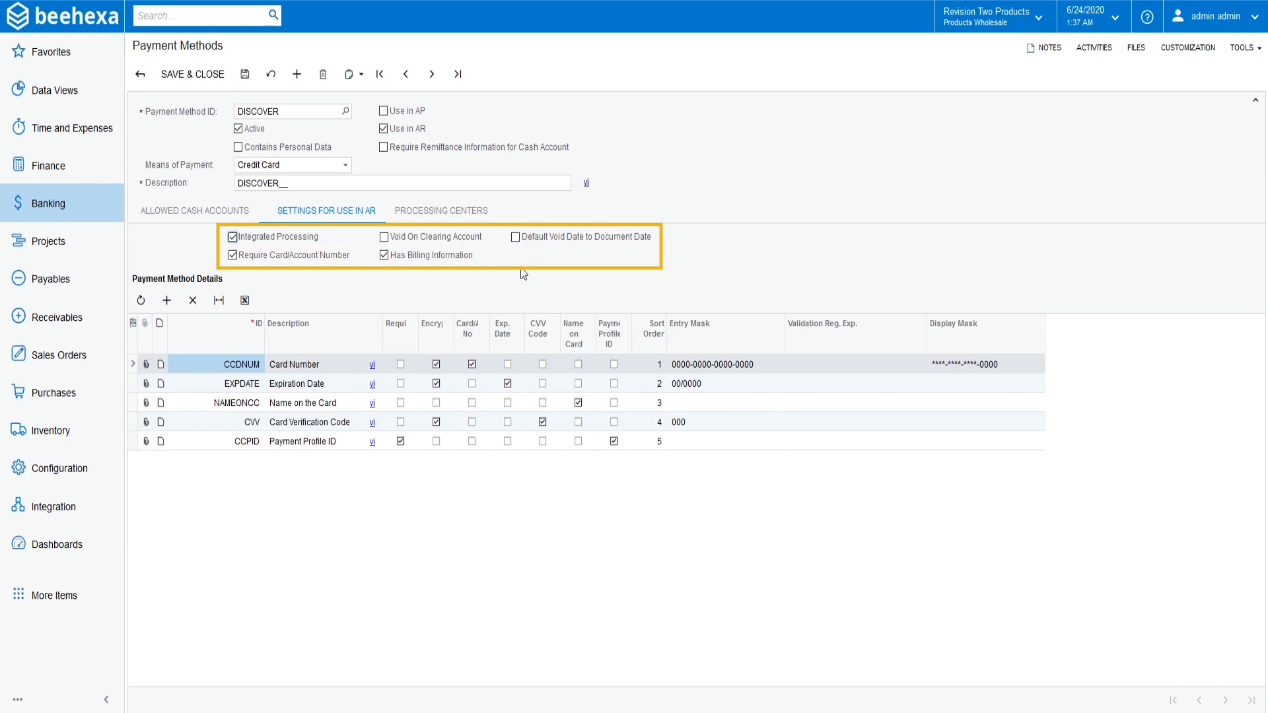
mouse_move(536, 280)
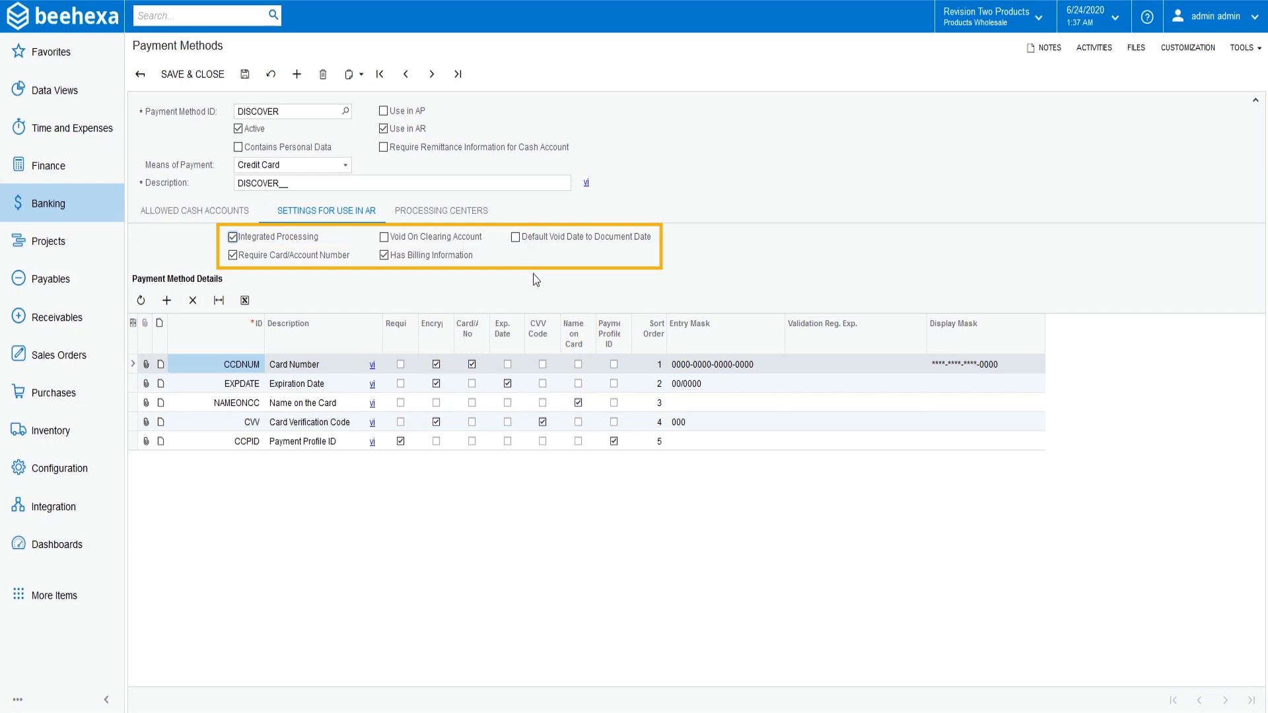
- Save the DISCOVER payment method from the toolbar
left_click(244, 74)
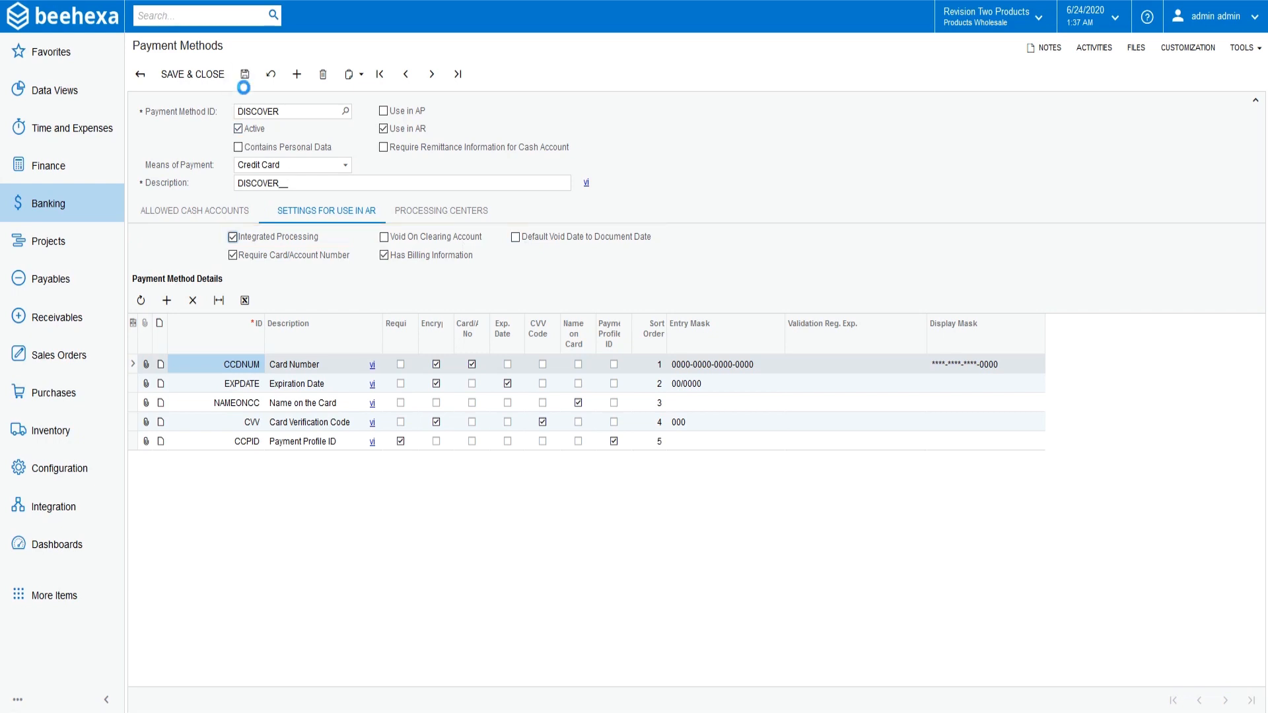